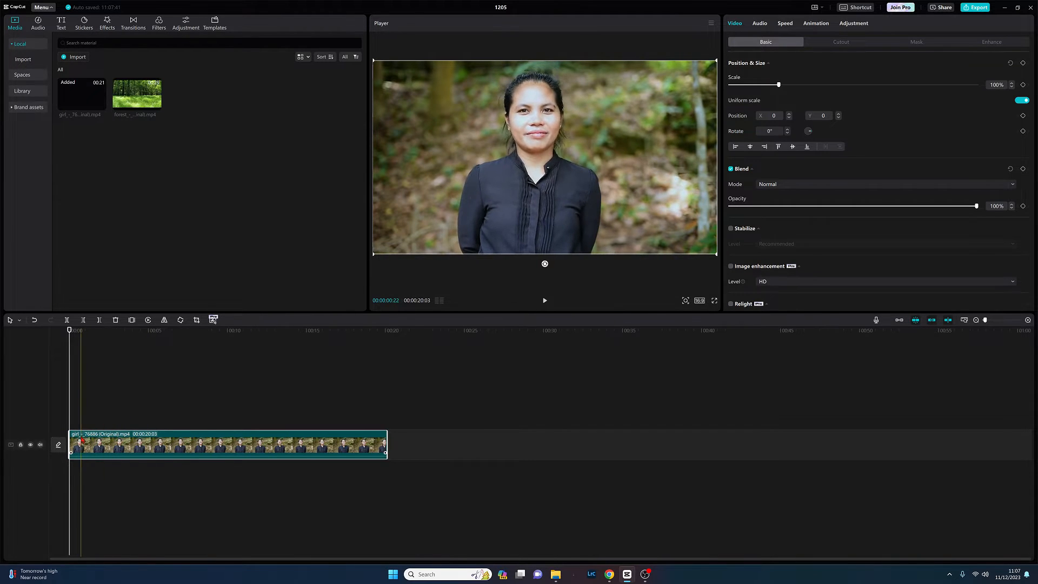
# Step: Preview various moments of the woman's clip, then return to its start
pyautogui.click(295, 331)
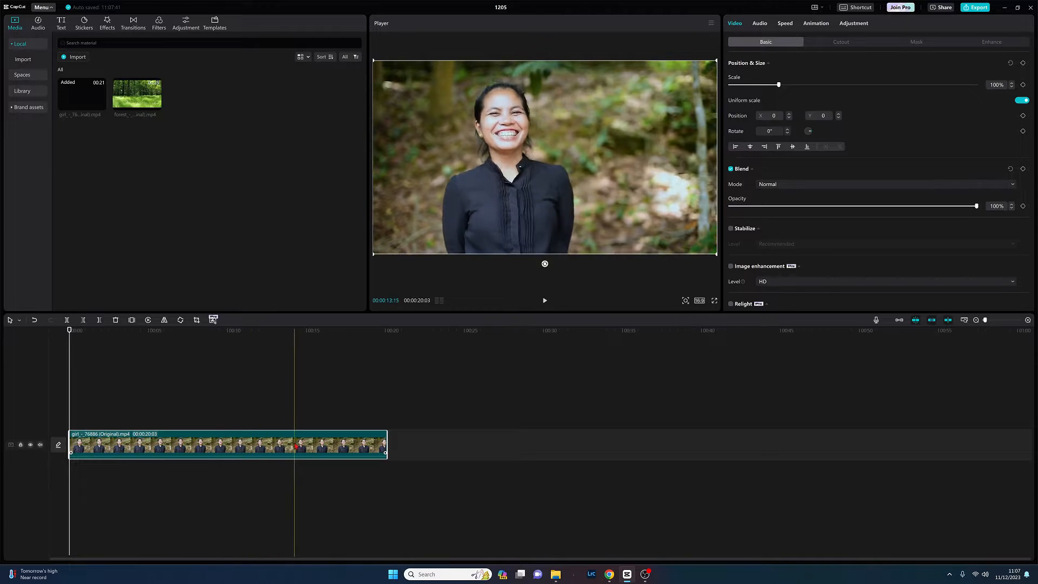
pyautogui.click(253, 331)
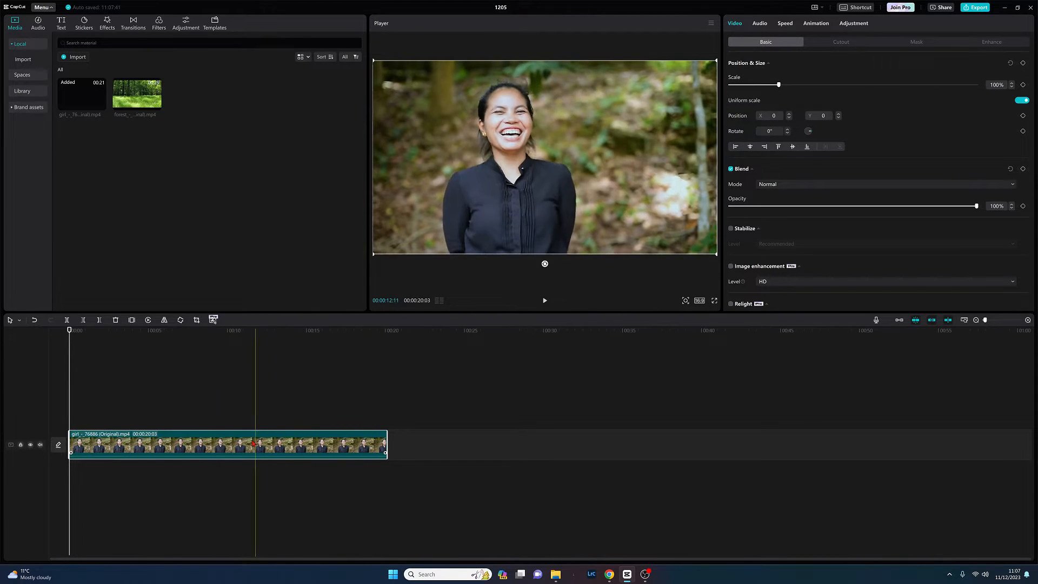
pyautogui.click(209, 447)
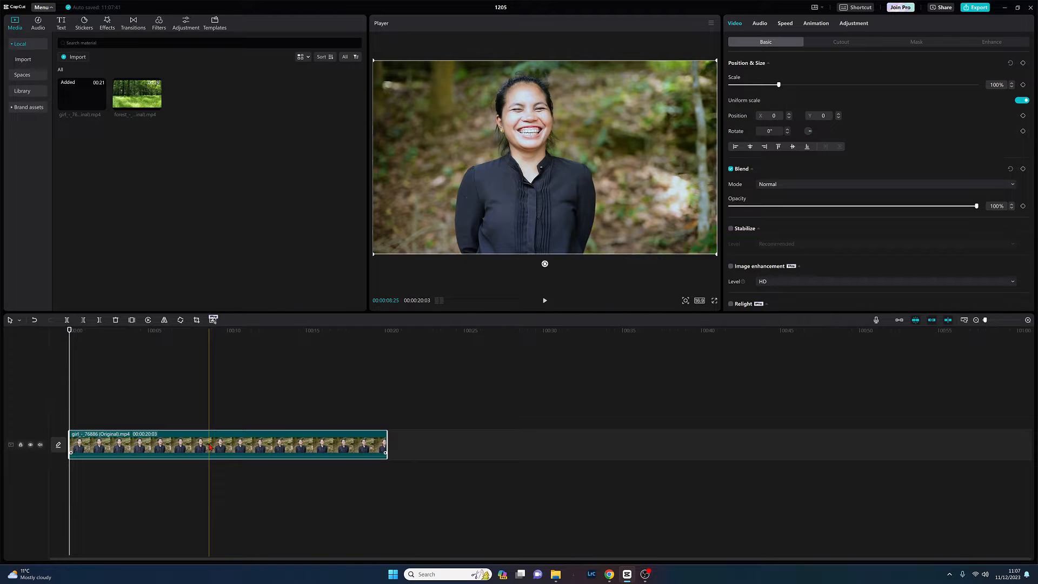
pyautogui.click(271, 449)
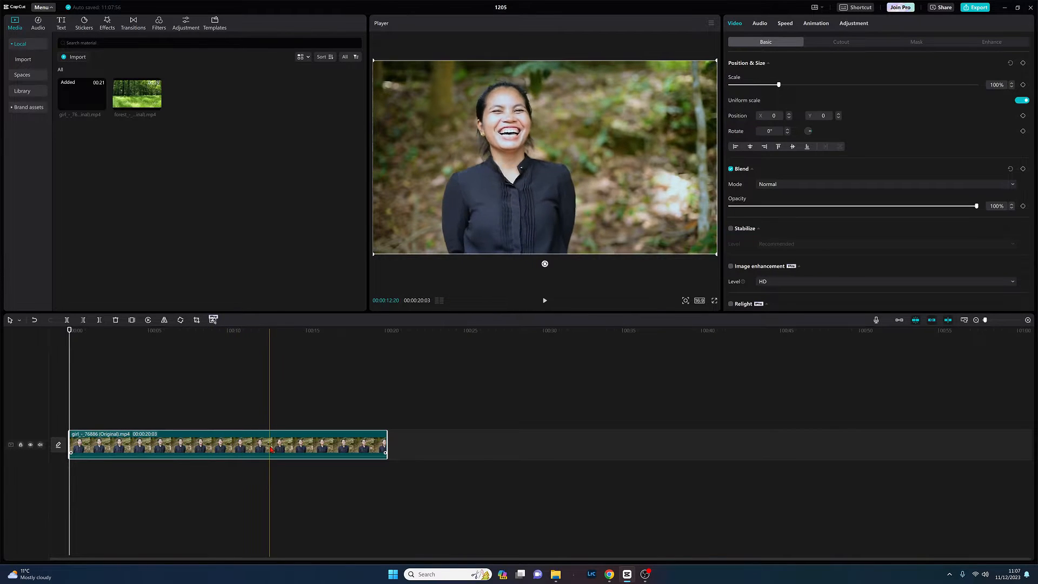
pyautogui.click(305, 452)
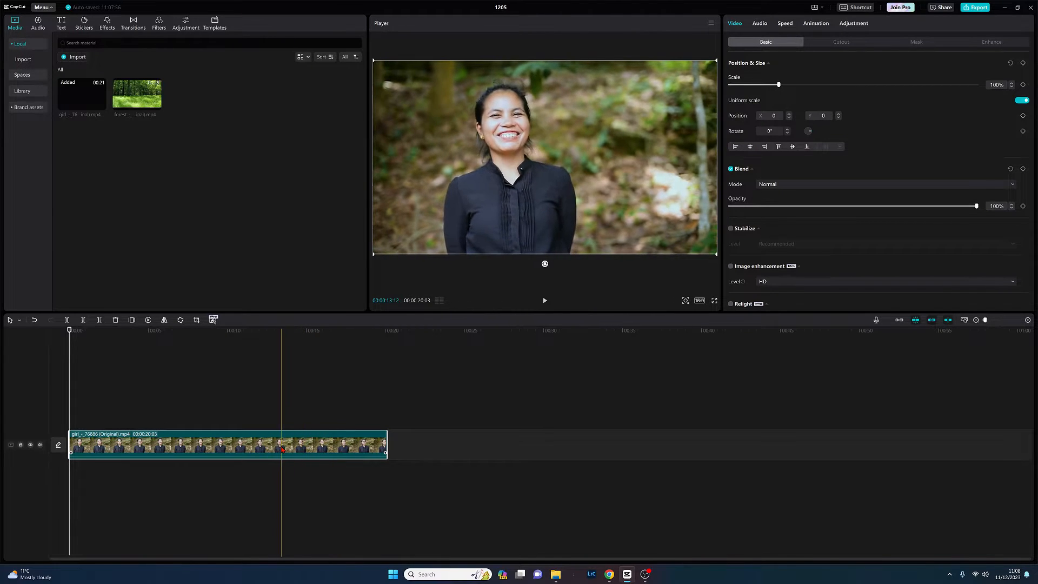
pyautogui.click(244, 440)
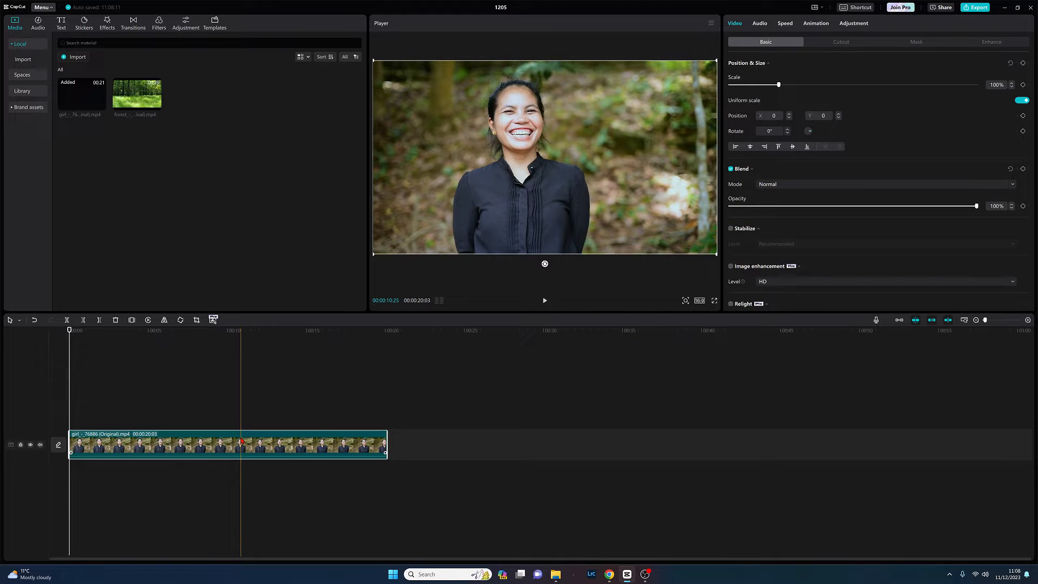
pyautogui.click(286, 331)
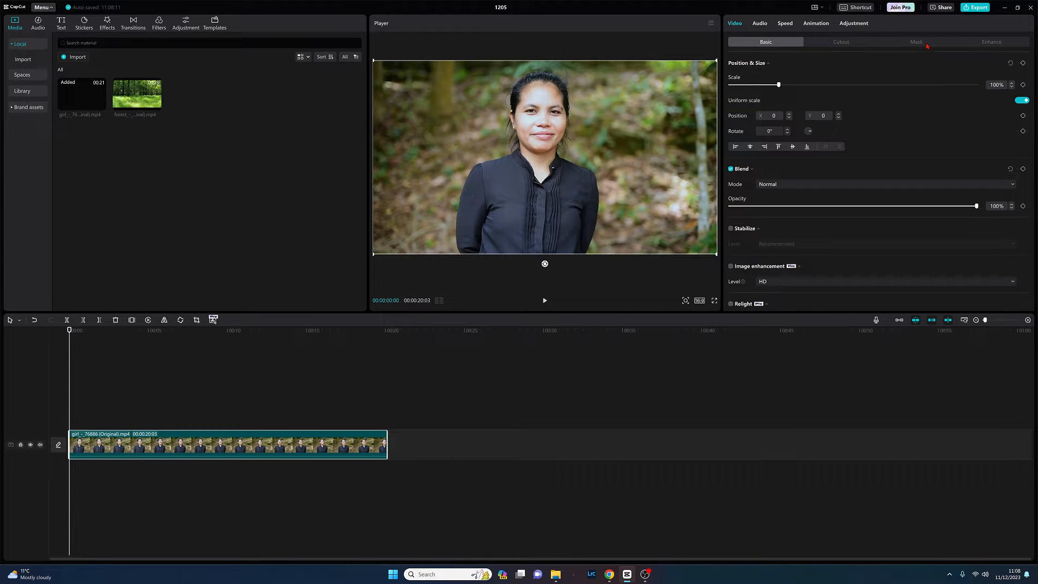
# Step: Apply a Circle mask and enlarge it to frame her head and upper body
pyautogui.click(916, 41)
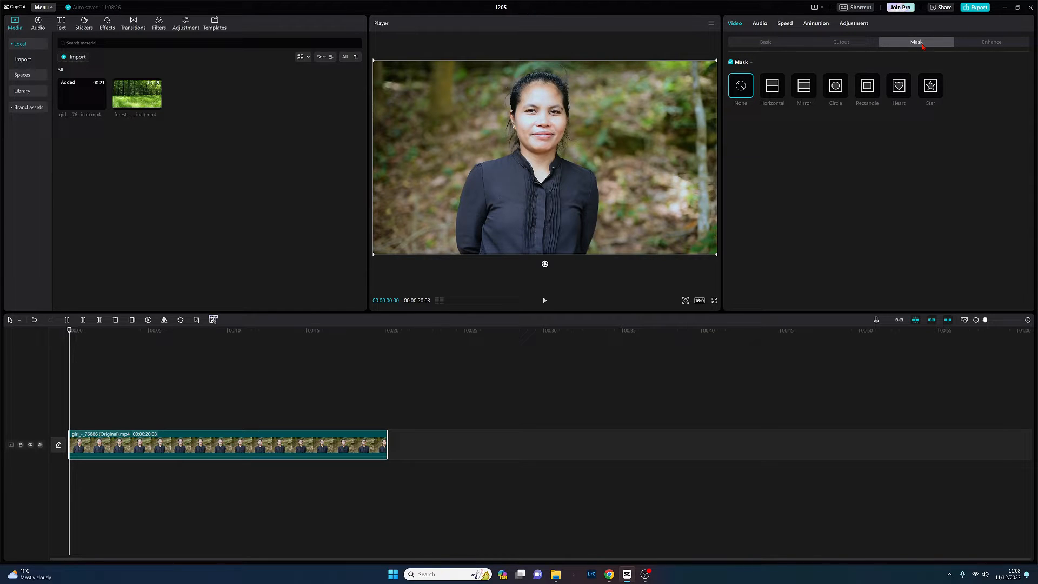
pyautogui.moveTo(830, 159)
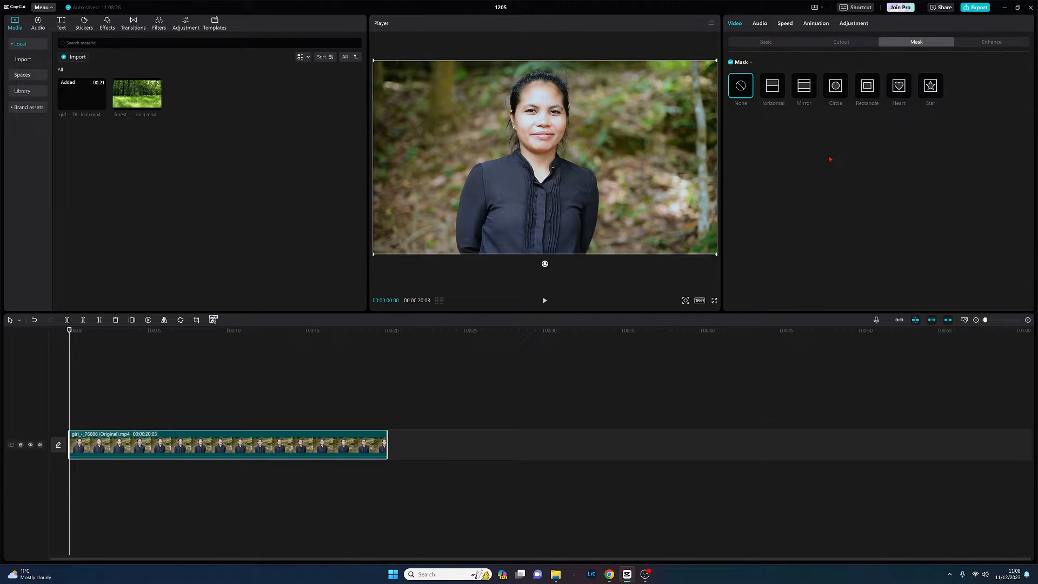
pyautogui.moveTo(839, 86)
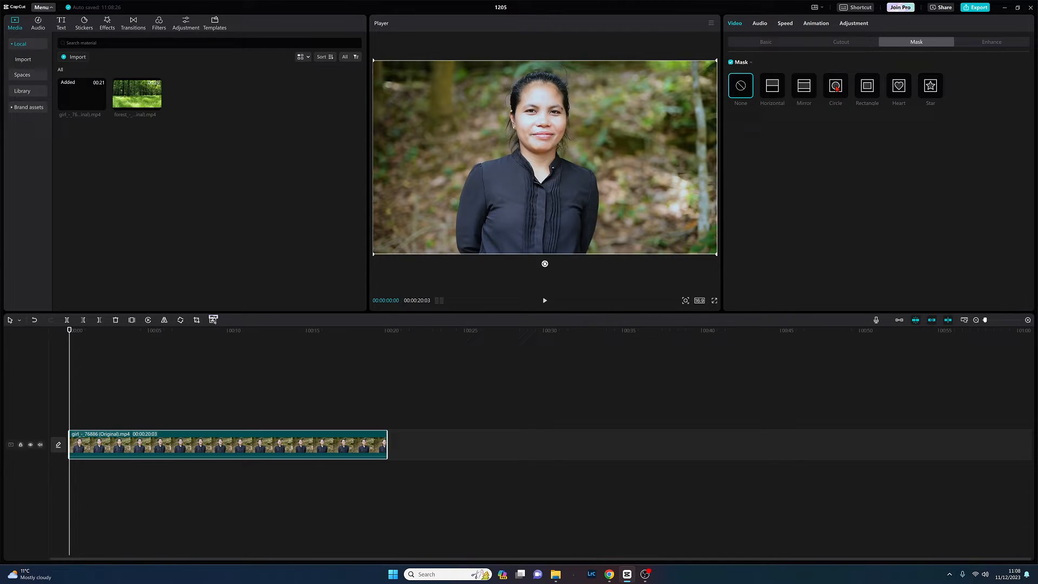
pyautogui.click(835, 86)
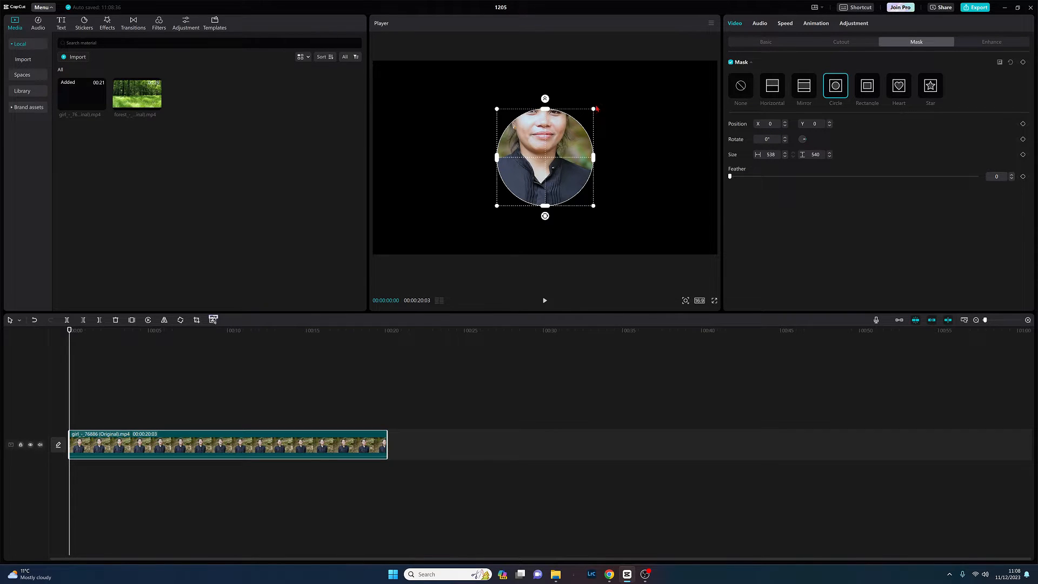
pyautogui.moveTo(544, 156); pyautogui.dragTo(545, 157)
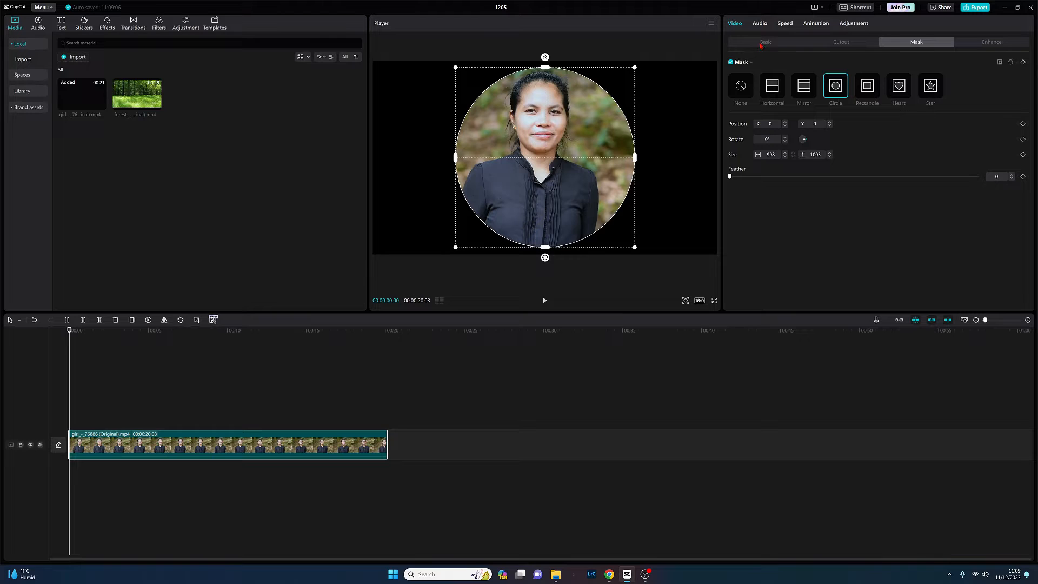
# Step: Set the canvas color to white and select the woman's clip on the timeline
pyautogui.click(766, 41)
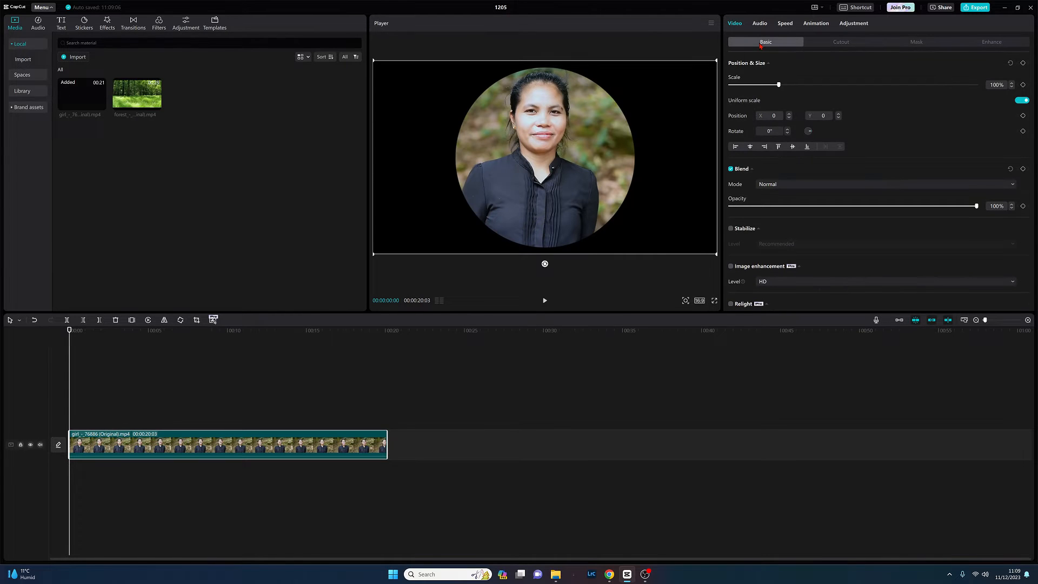
pyautogui.moveTo(888, 172)
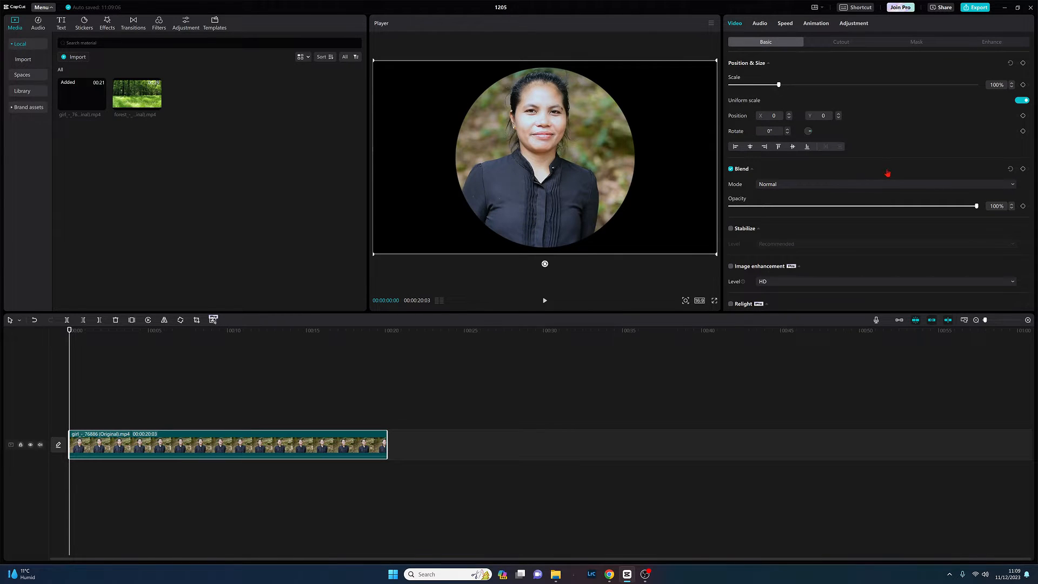
pyautogui.moveTo(887, 160)
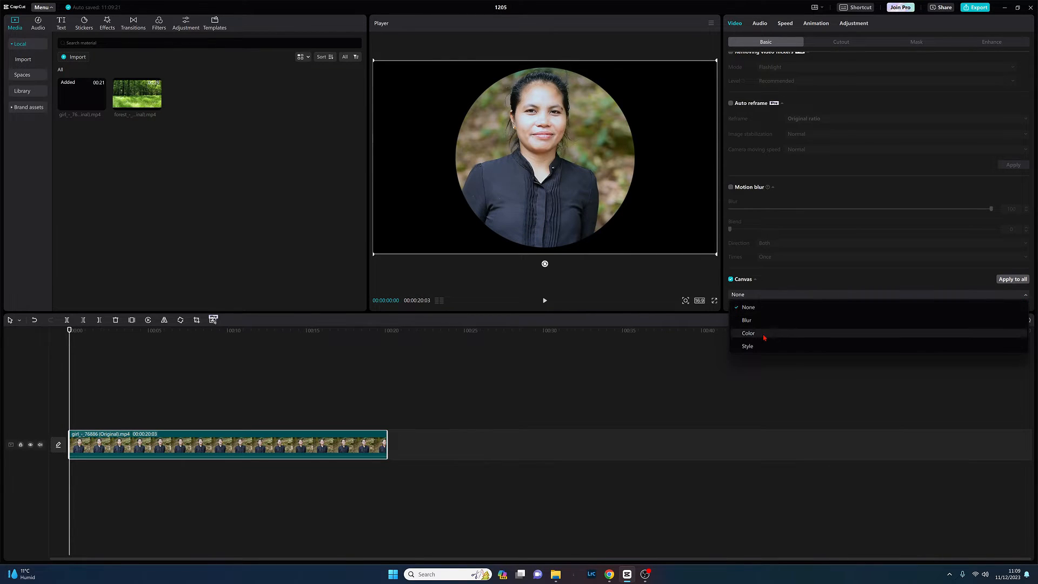
pyautogui.click(748, 333)
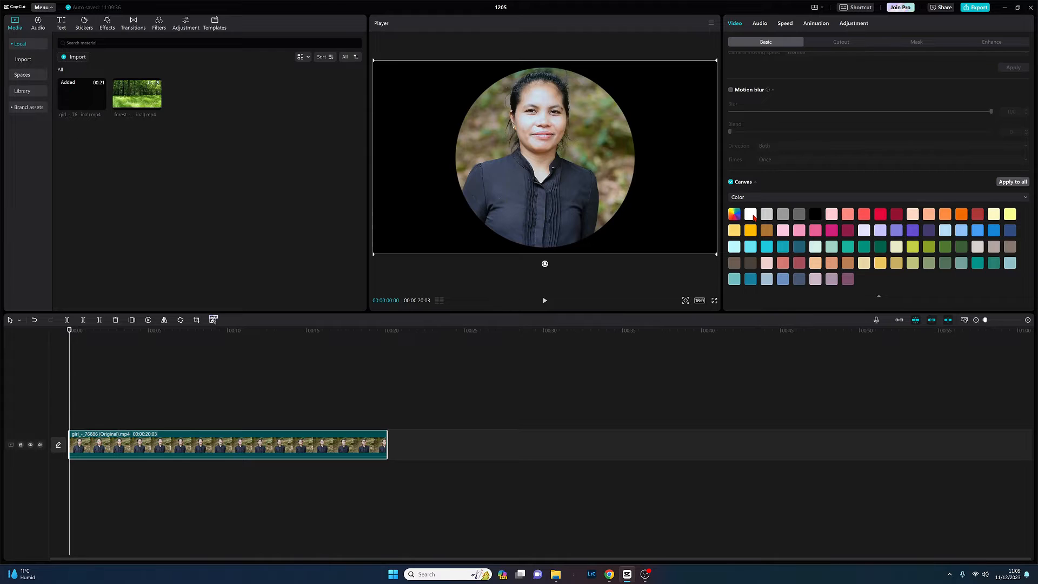
pyautogui.click(749, 214)
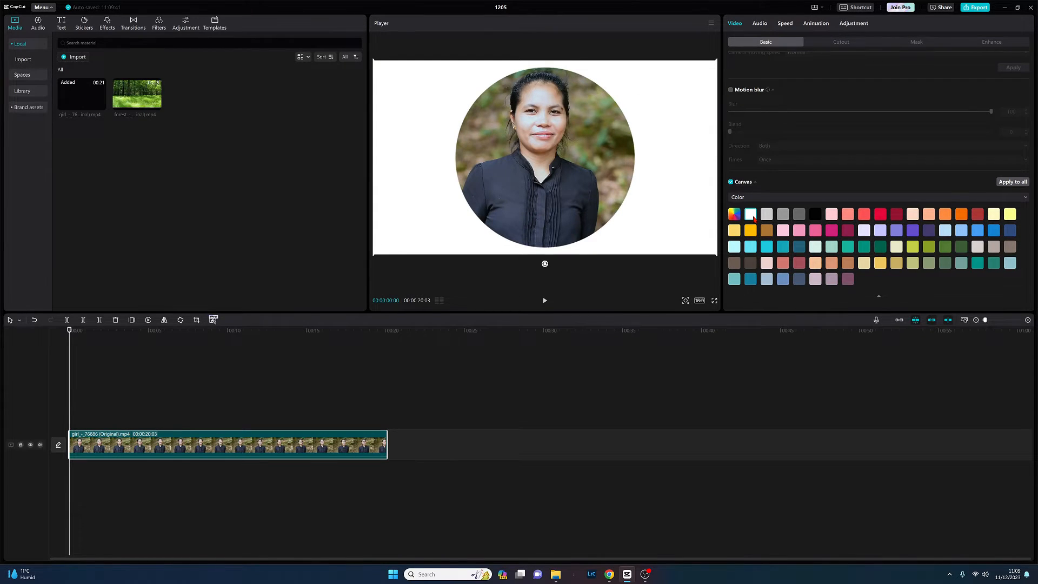
pyautogui.click(179, 330)
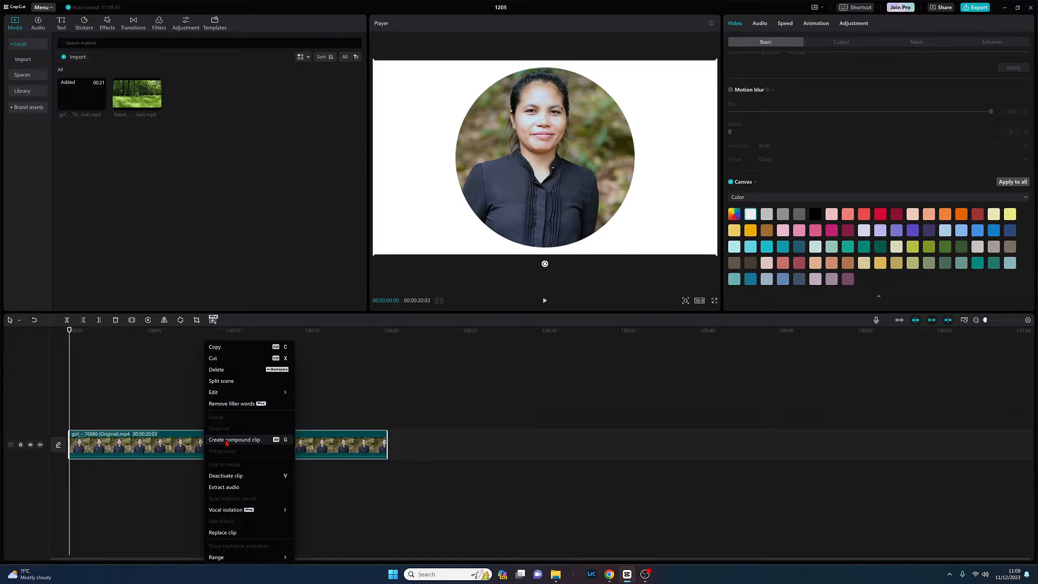
# Step: Choose Create compound clip for the masked woman clip
pyautogui.click(234, 439)
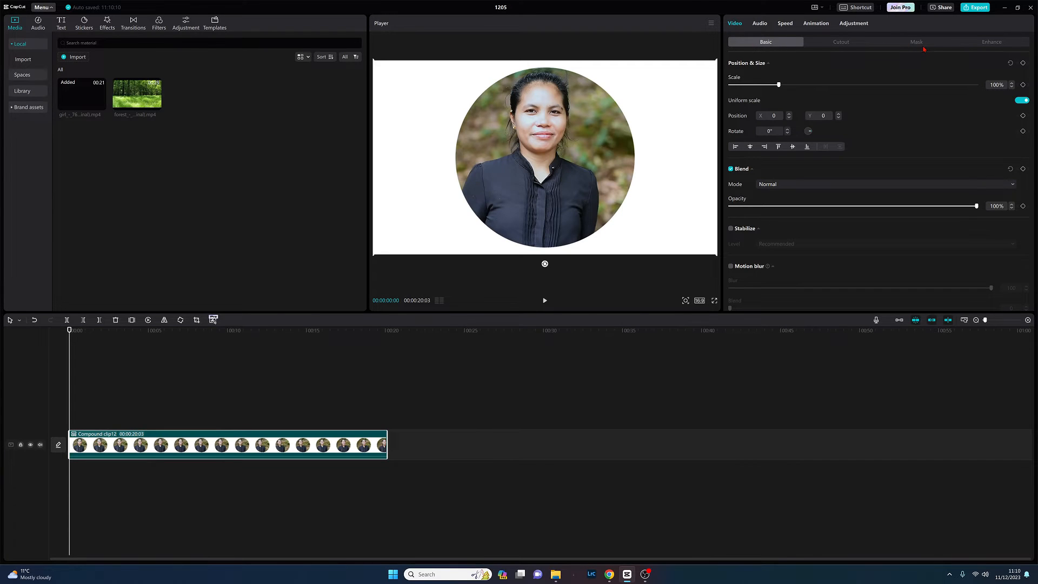
pyautogui.moveTo(923, 45)
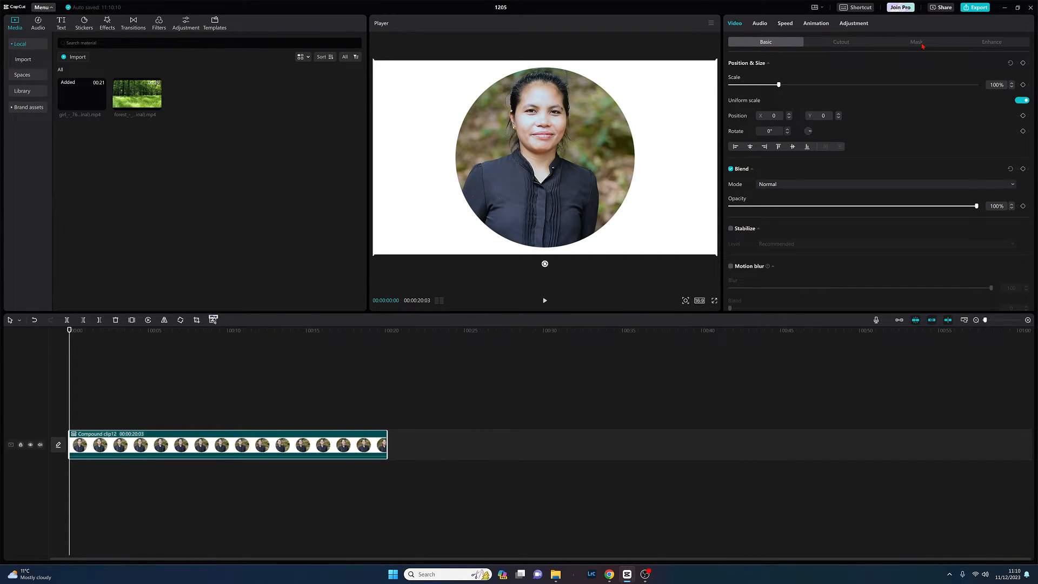
# Step: Give the compound clip a Circle mask and return to its Basic size settings
pyautogui.click(915, 42)
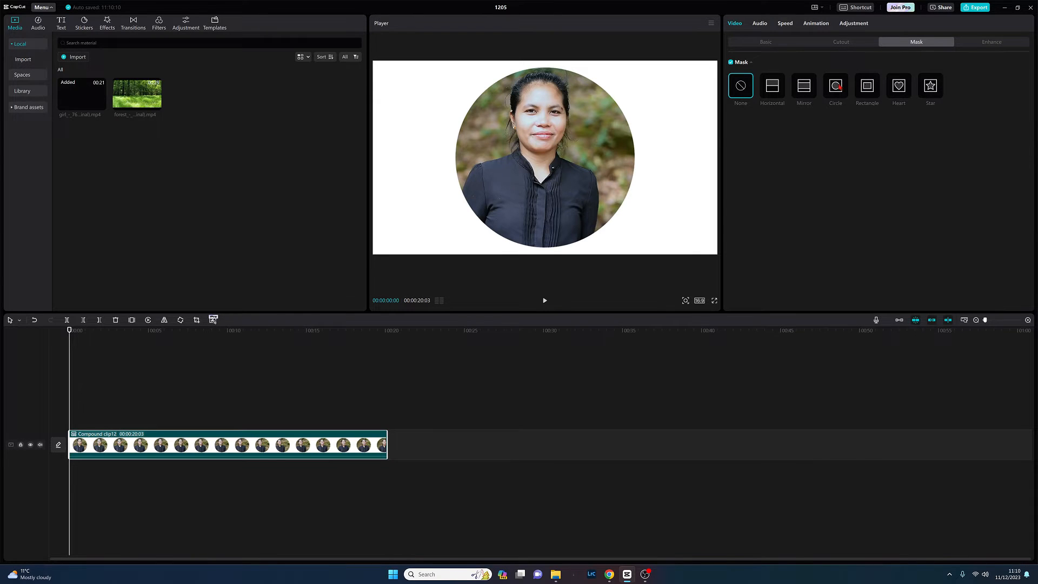
pyautogui.click(835, 85)
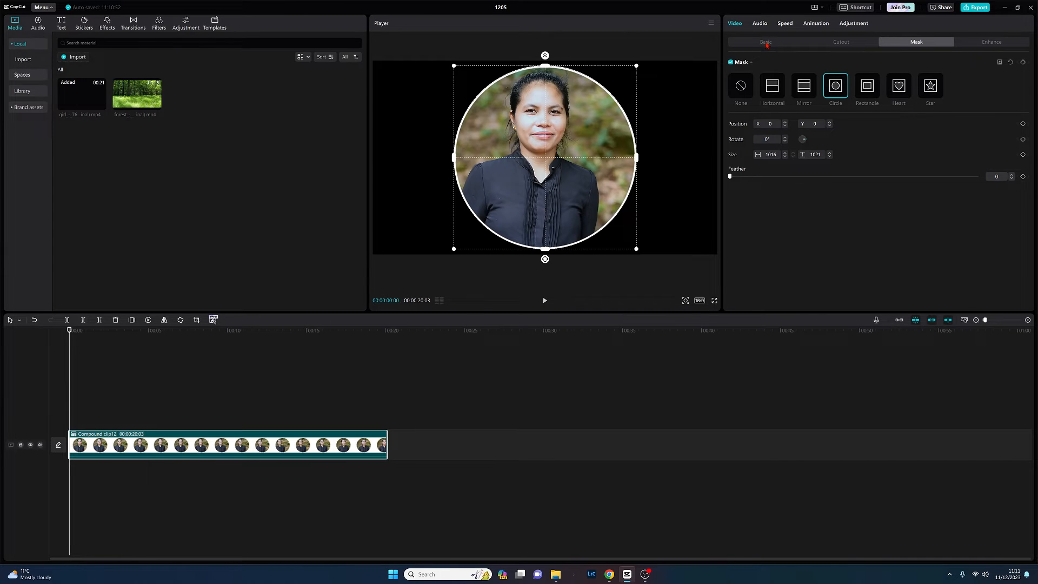
pyautogui.click(765, 42)
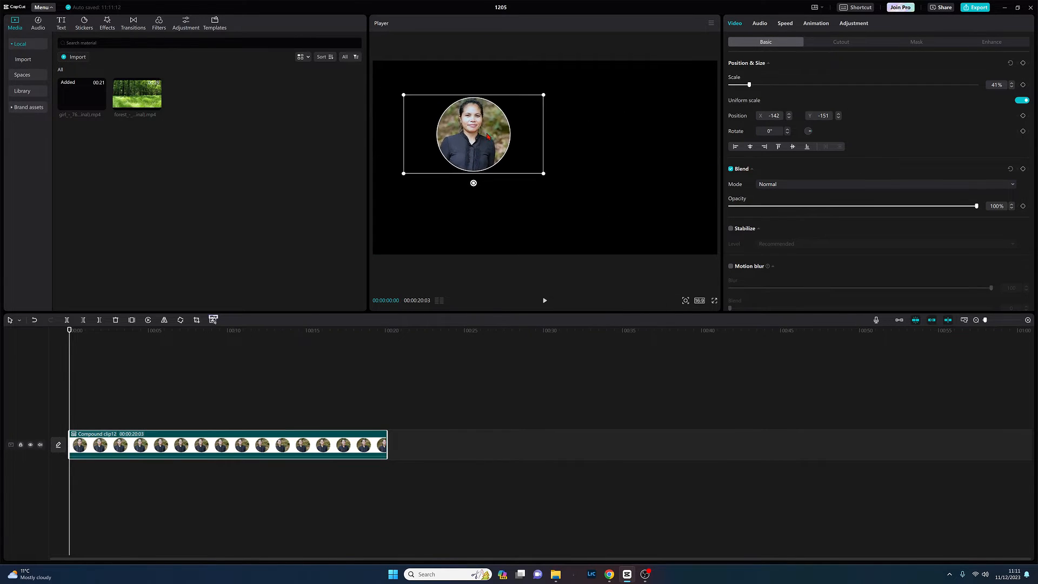
# Step: Scale the ringed woman up to 91% near centre, then jump to 3 seconds
pyautogui.moveTo(473, 133); pyautogui.dragTo(540, 161)
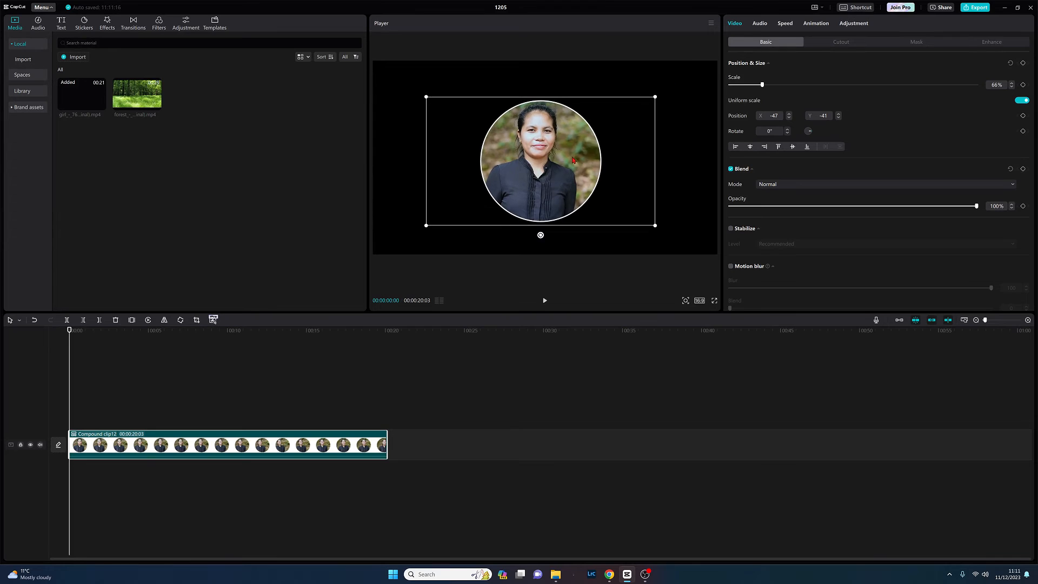
pyautogui.moveTo(933, 52)
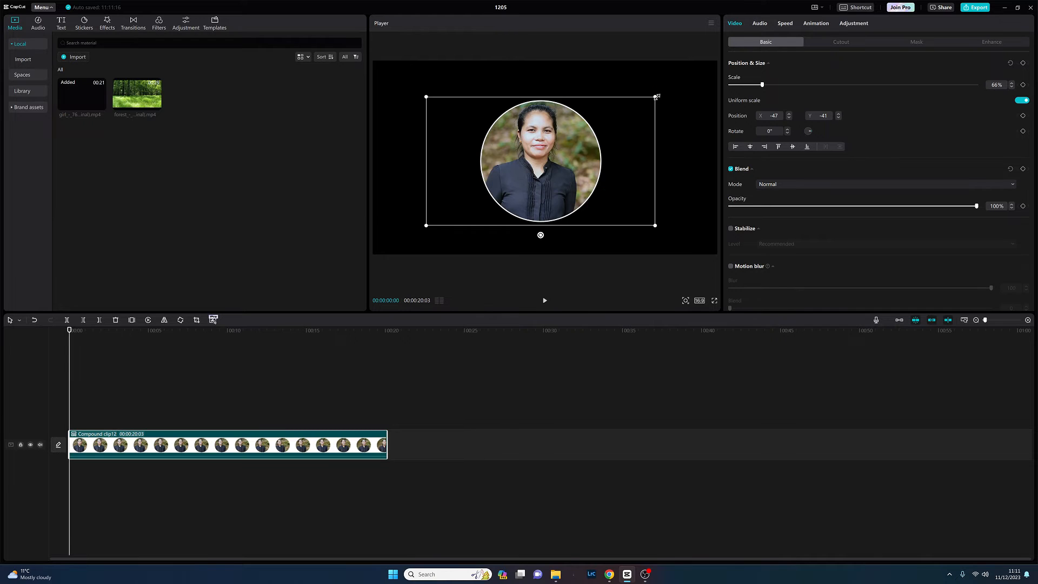
pyautogui.moveTo(655, 97); pyautogui.dragTo(696, 71)
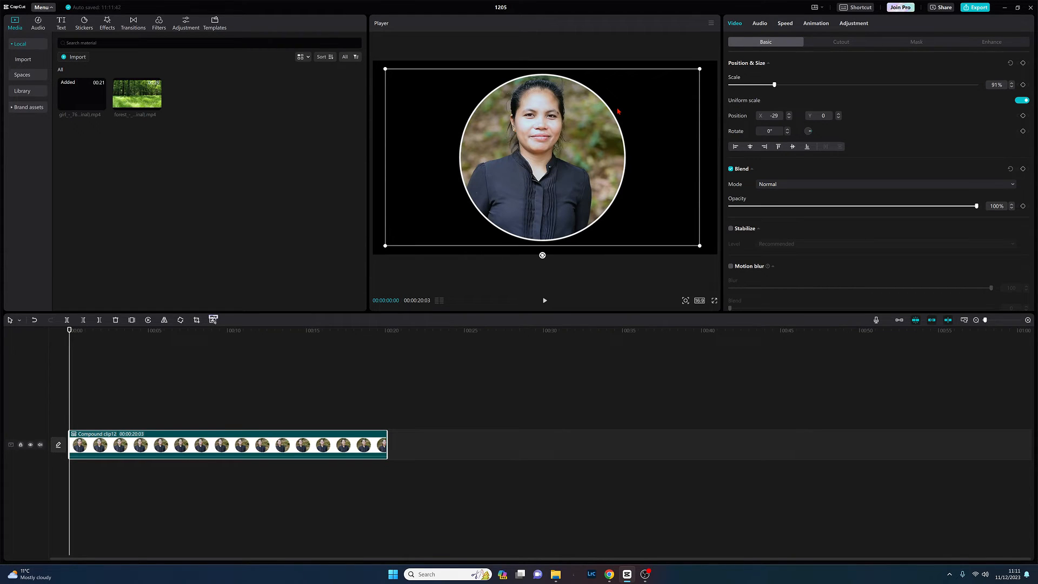
pyautogui.click(115, 330)
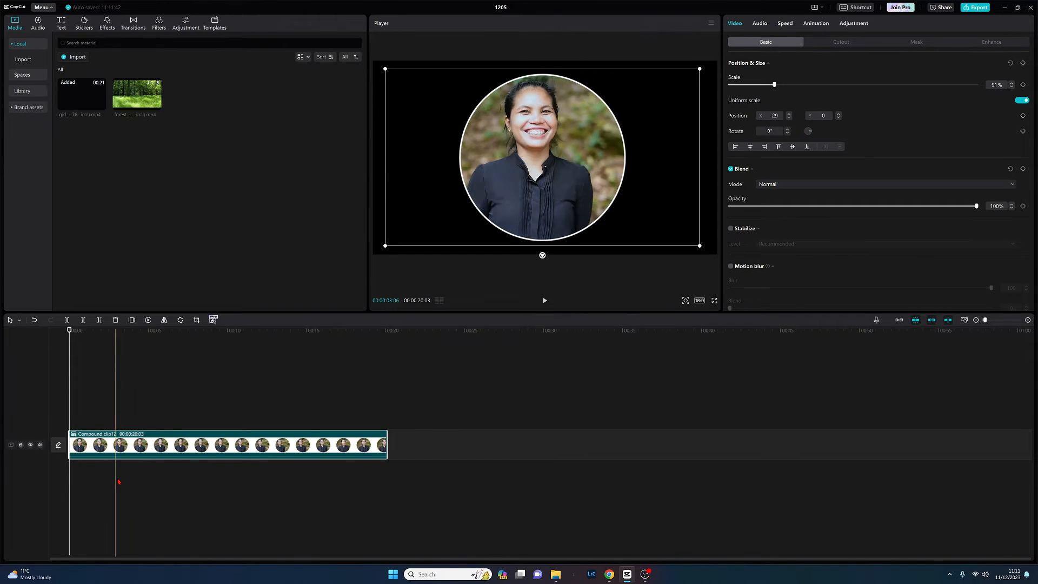
# Step: Add the forest clip, trim it to 00:00:20:03, and select the compound clip
pyautogui.click(195, 330)
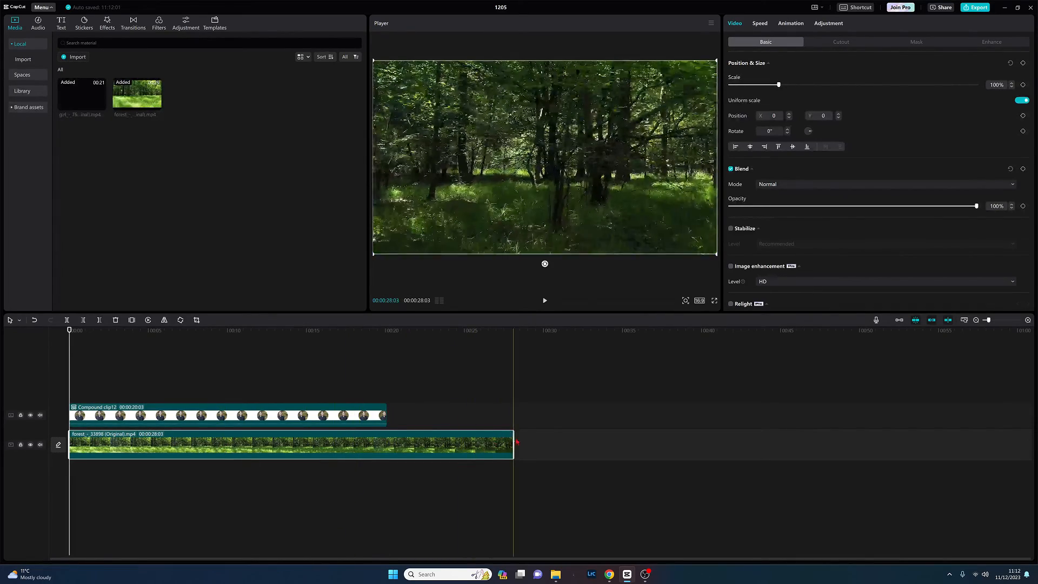
pyautogui.moveTo(513, 443); pyautogui.dragTo(445, 443)
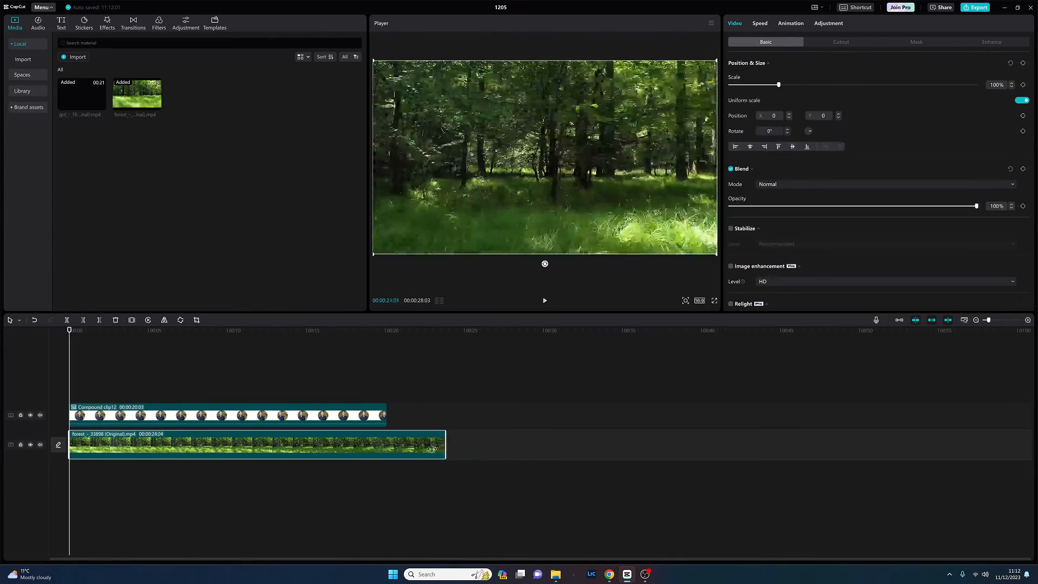
pyautogui.moveTo(444, 444); pyautogui.dragTo(386, 445)
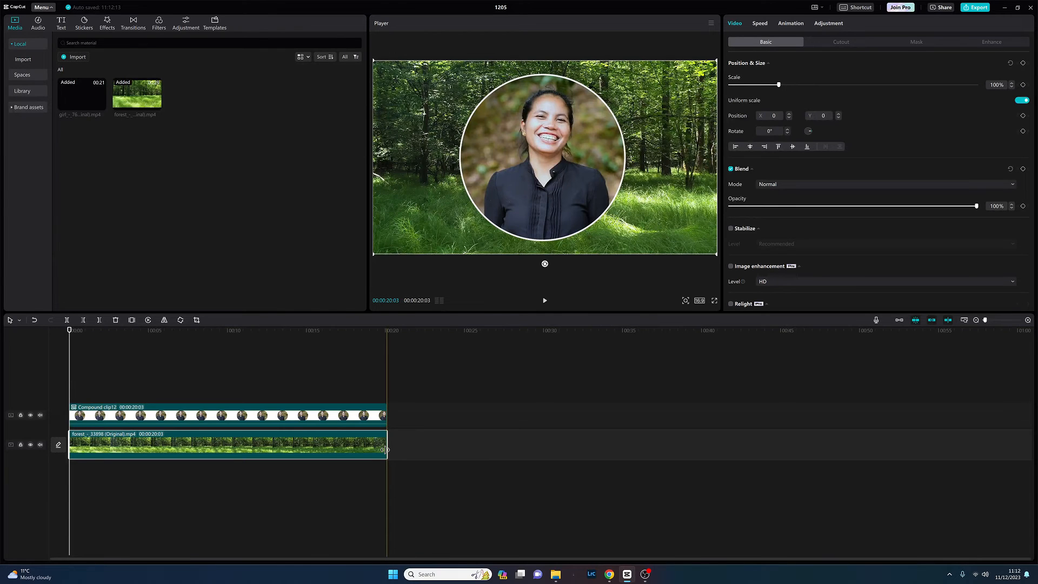
pyautogui.click(330, 418)
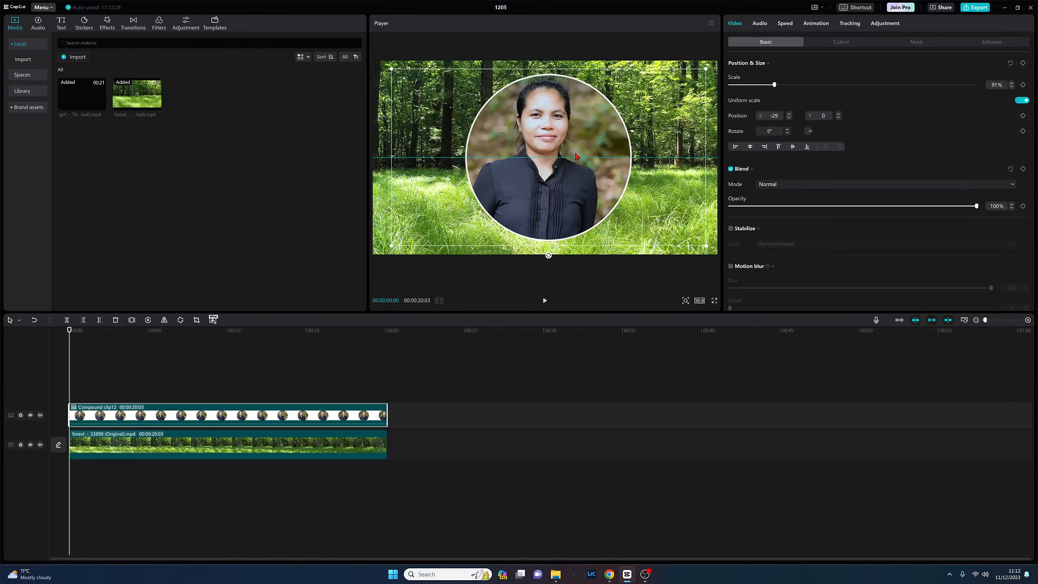
# Step: Shrink the circle to 36%, move it bottom-right, deselect, and play
pyautogui.moveTo(548, 157); pyautogui.dragTo(589, 157)
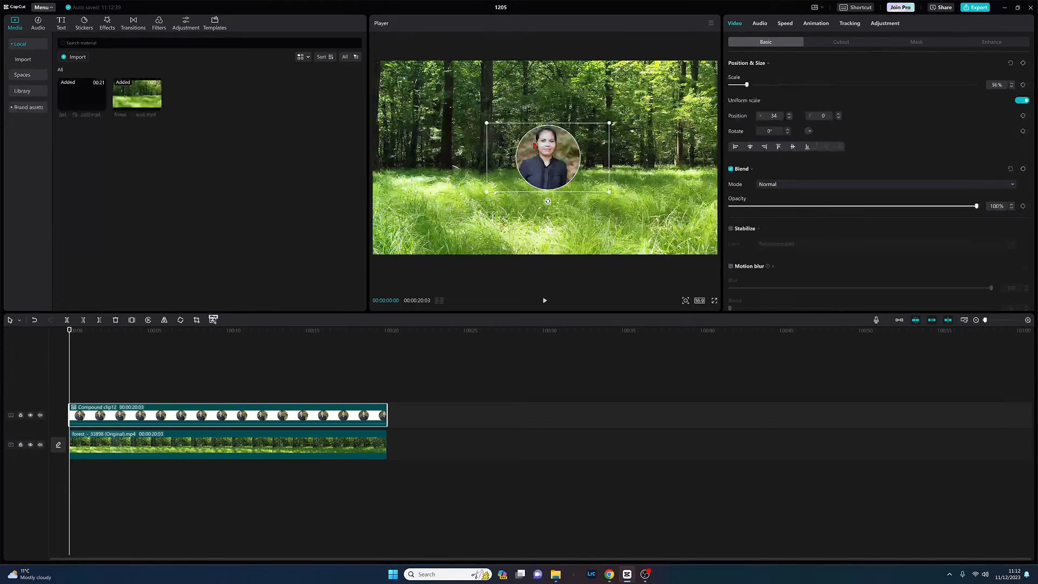
pyautogui.moveTo(546, 156); pyautogui.dragTo(652, 210)
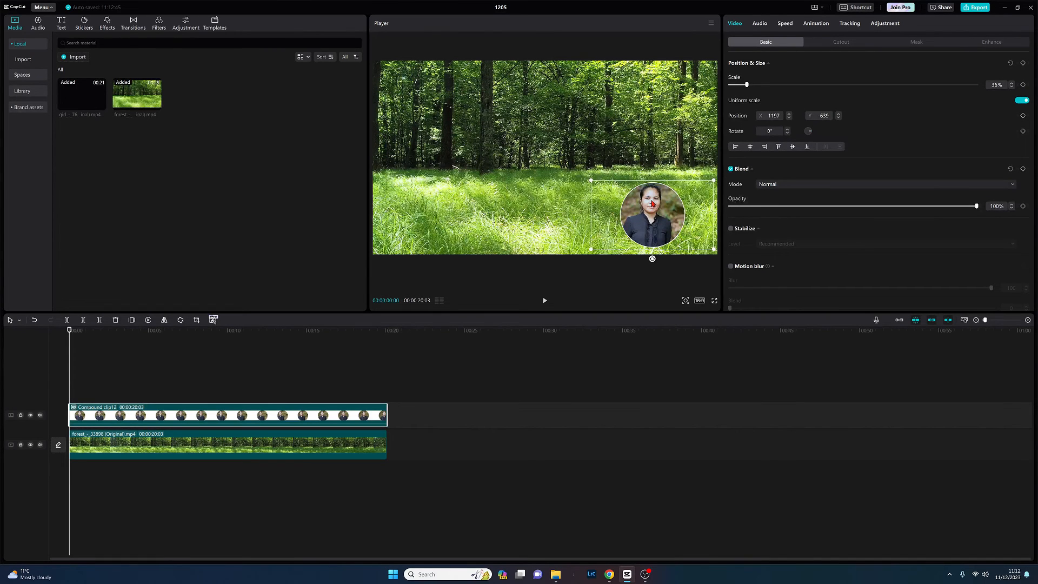
pyautogui.click(93, 331)
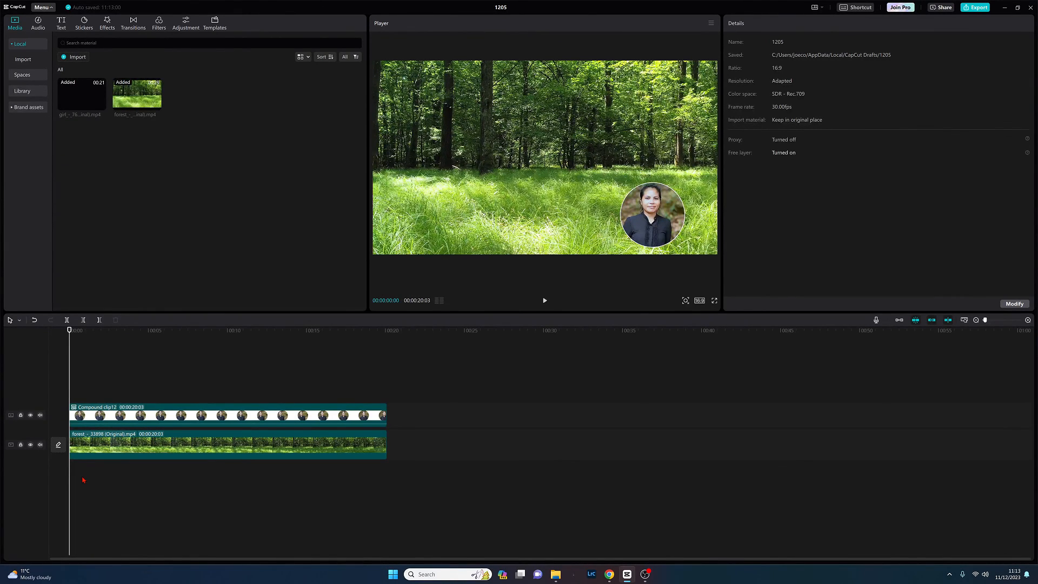
pyautogui.click(544, 300)
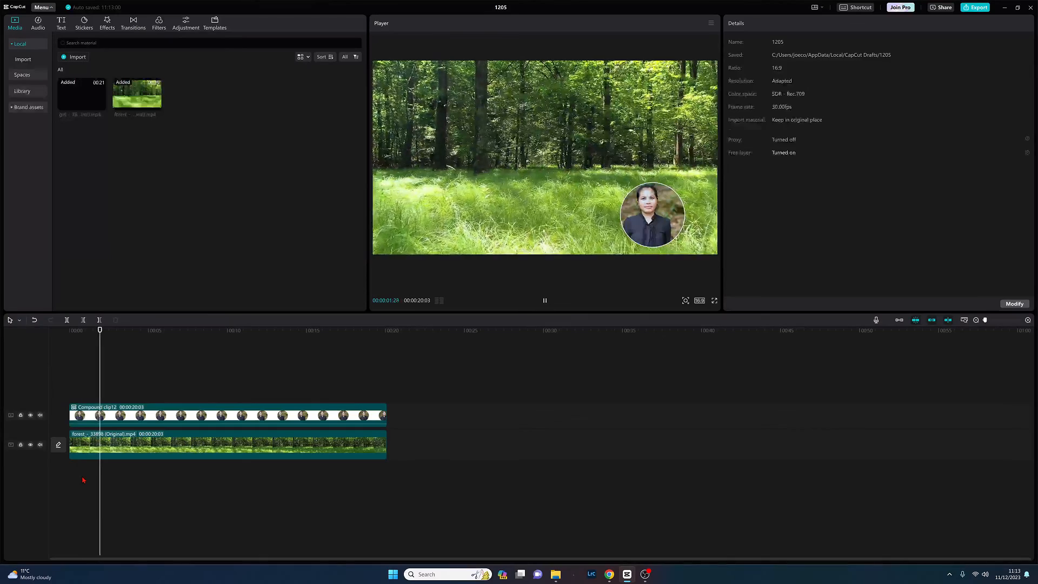